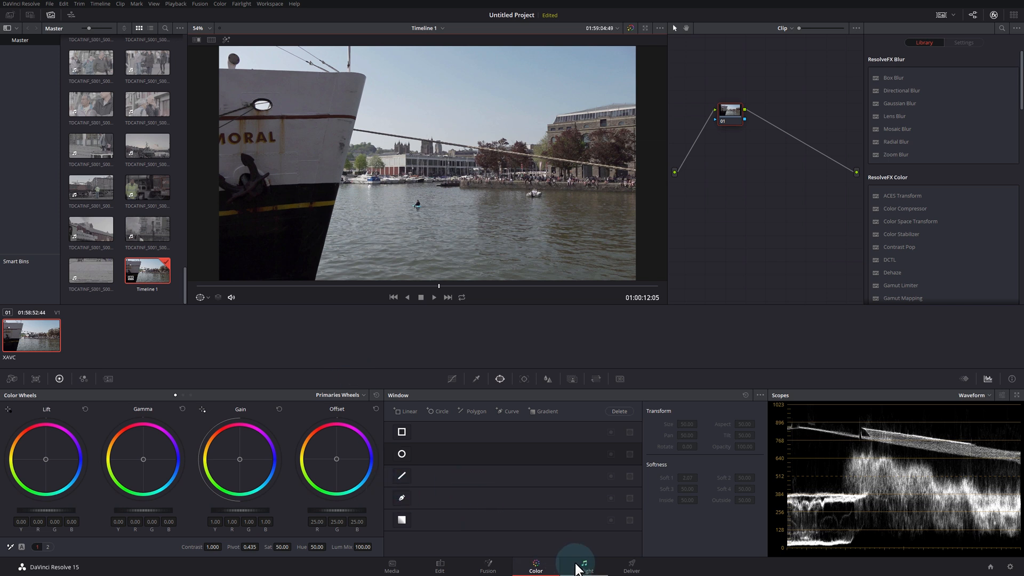
Switch to the Fairlight page so the mixer with six audio tracks is shown
{"action": "left_click", "coordinate": [584, 570]}
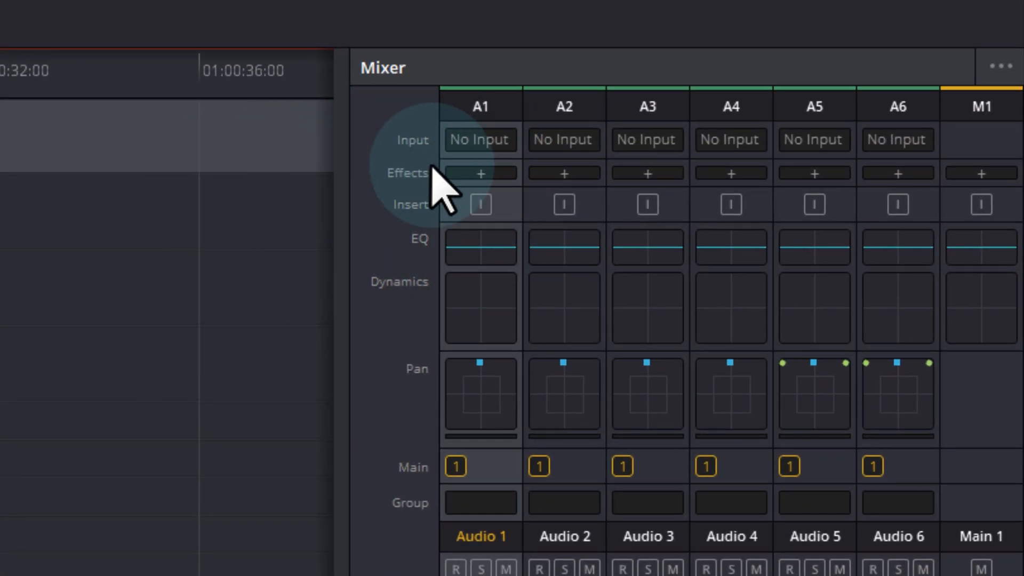
{"action": "mouse_move", "coordinate": [479, 205]}
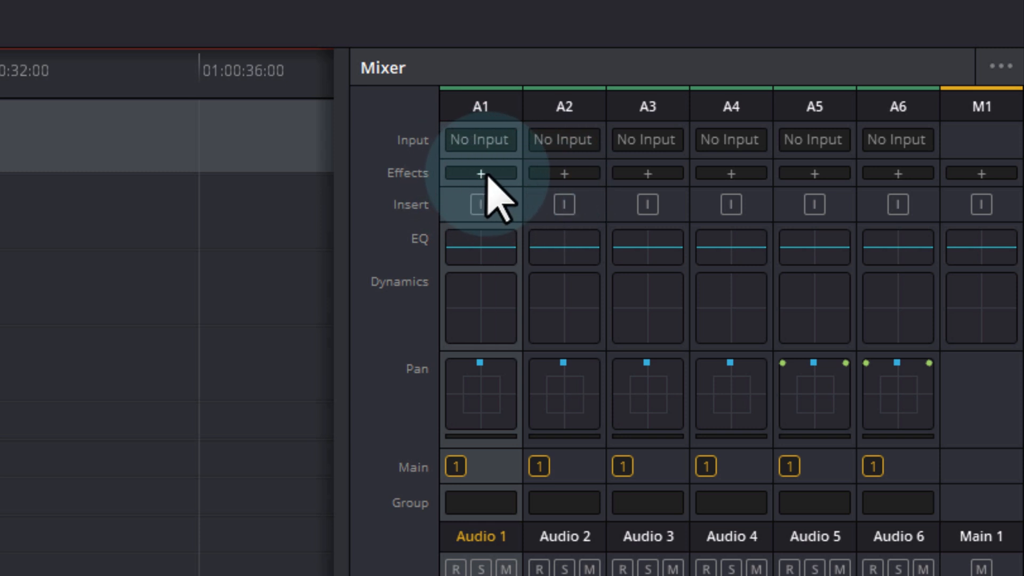
Browse Audio 1's FairlightFX/VST effects list, then bring up the DaVinci Resolve application menu
{"action": "left_click", "coordinate": [482, 173]}
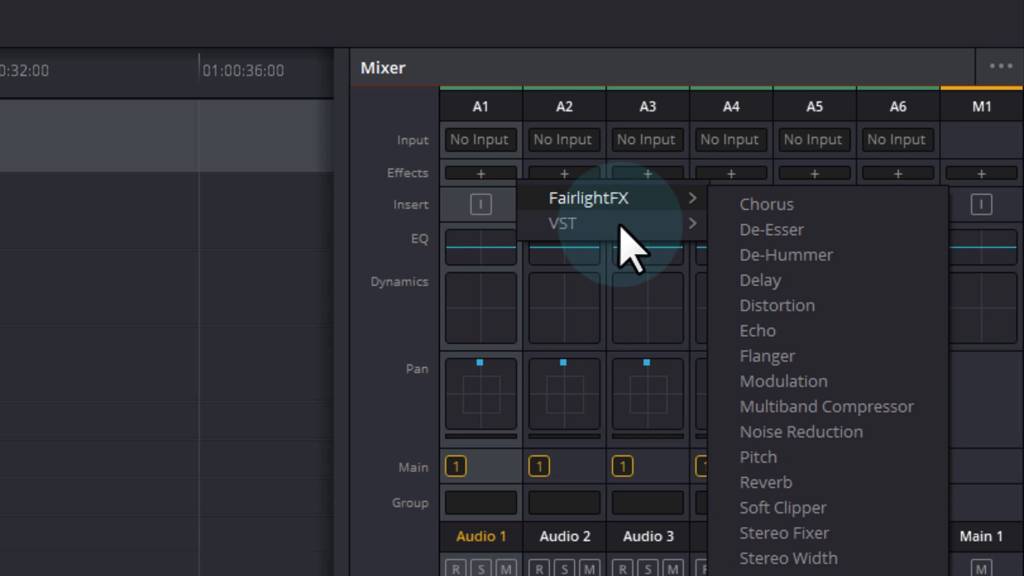
{"action": "mouse_move", "coordinate": [567, 225]}
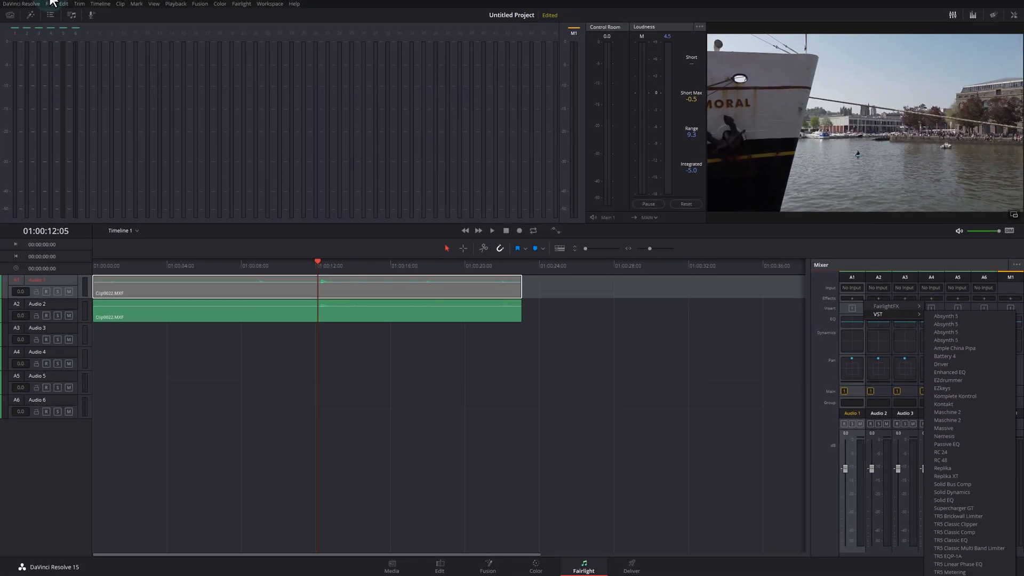
{"action": "left_click", "coordinate": [21, 5]}
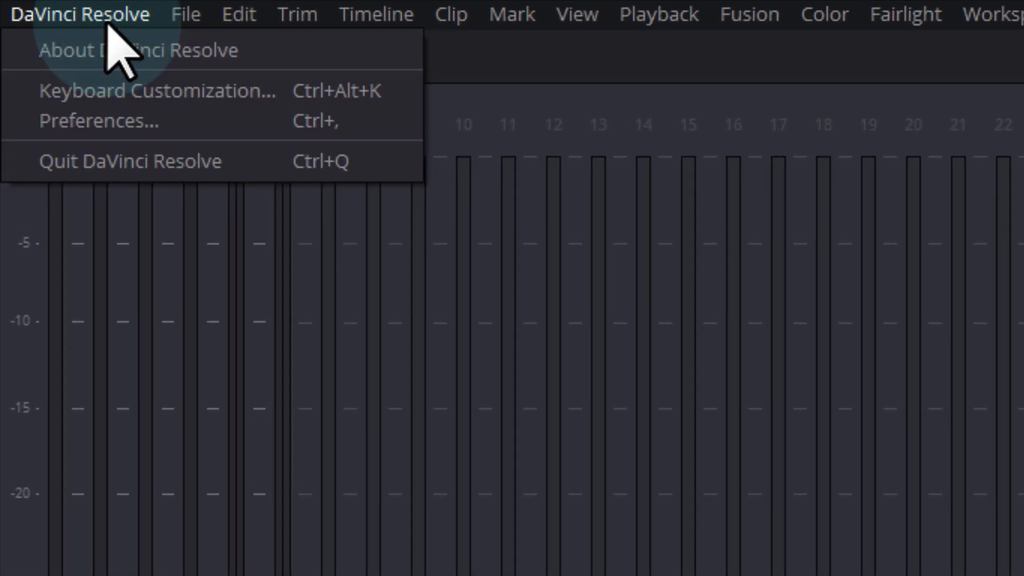
Review the Audio Plugins section of Preferences and close the window
{"action": "left_click", "coordinate": [94, 121]}
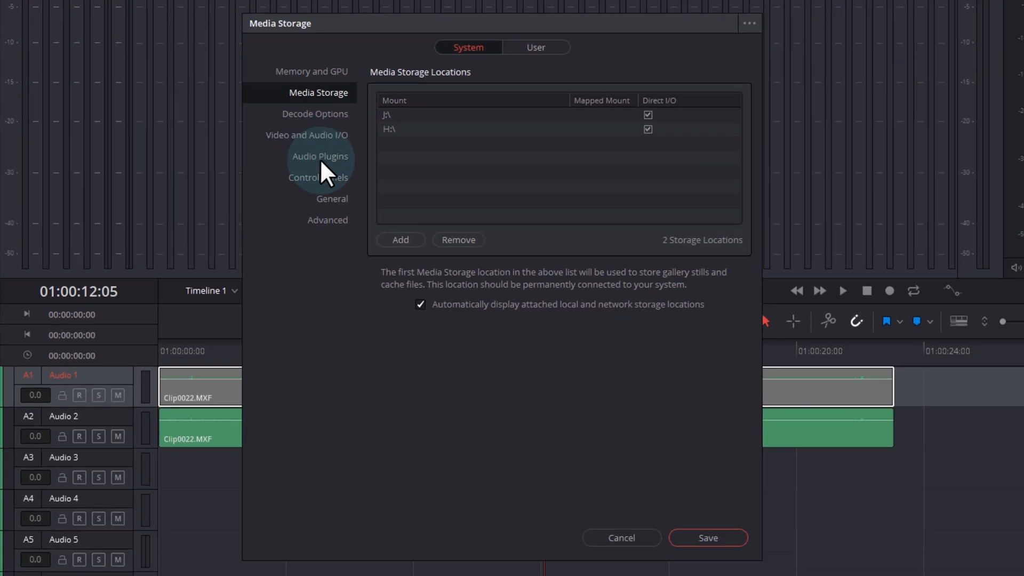
{"action": "left_click", "coordinate": [319, 156]}
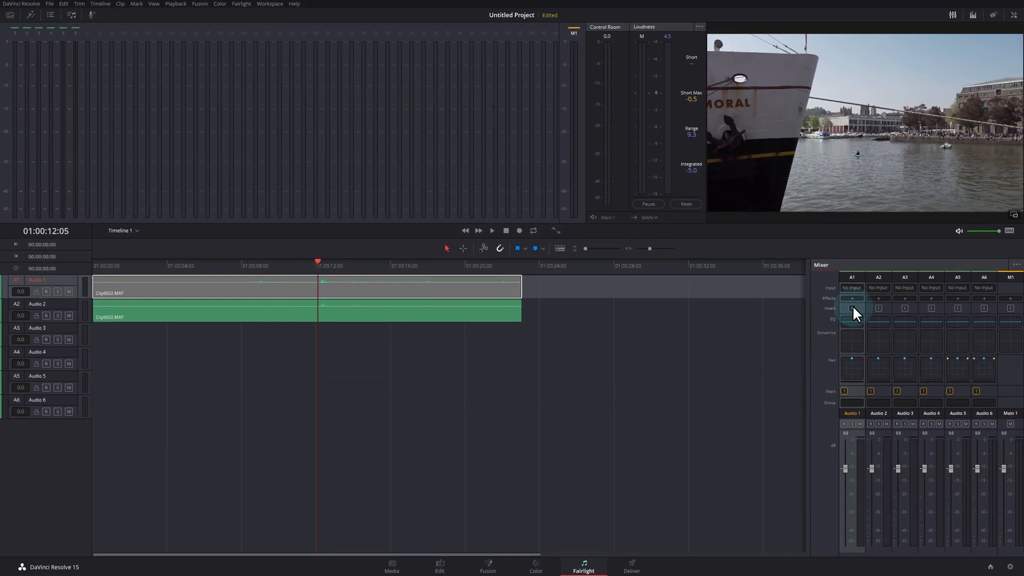
Add the TR5 Classic EQ VST plugin to Audio 1's first effects slot
{"action": "left_click", "coordinate": [850, 308]}
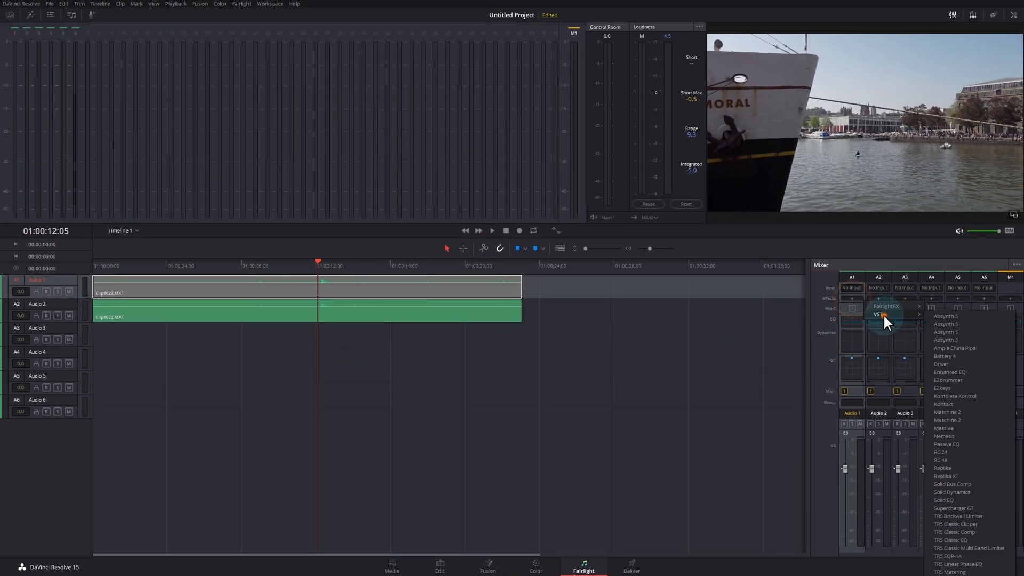
{"action": "mouse_move", "coordinate": [951, 499]}
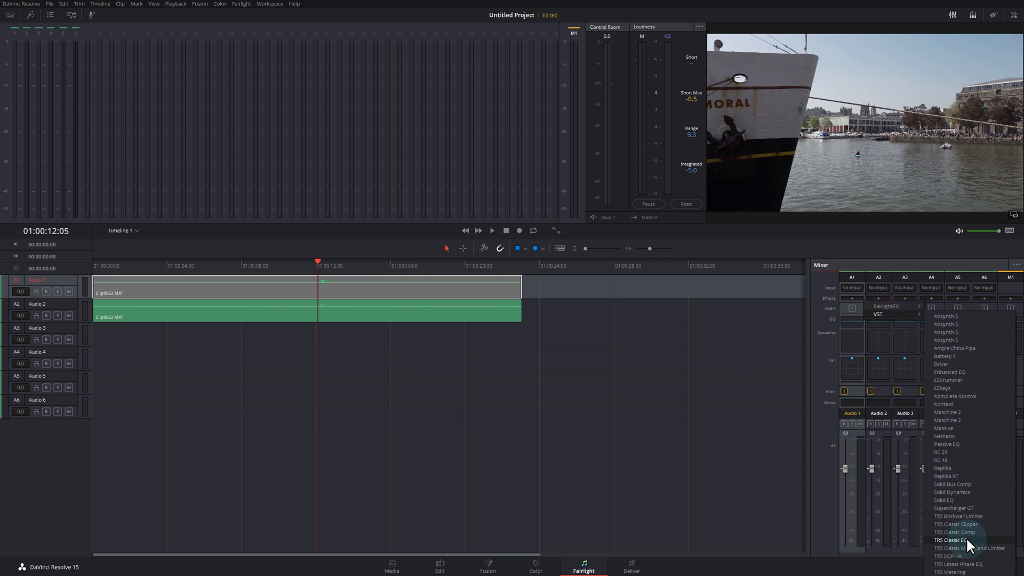
{"action": "left_click", "coordinate": [951, 540]}
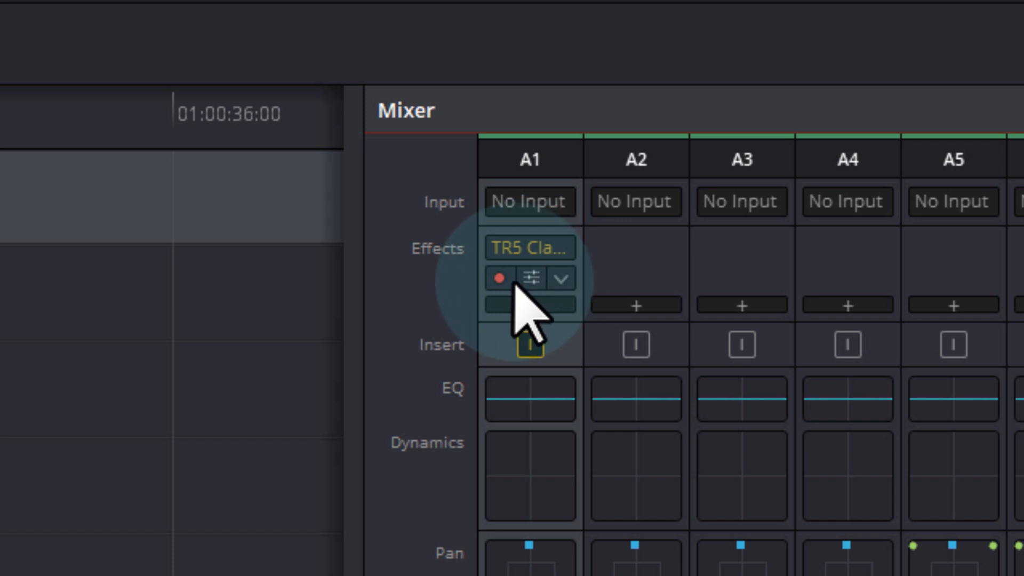
Add TR5 Brickwall Limiter as Audio 1's second VST effect, leaving its plugin window open
{"action": "left_click", "coordinate": [499, 277]}
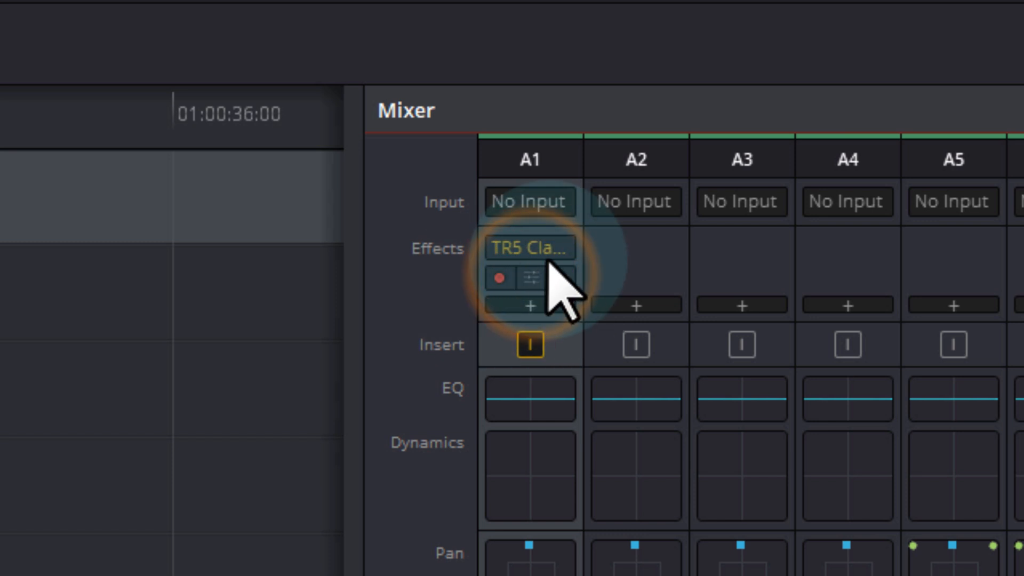
{"action": "left_click", "coordinate": [529, 305]}
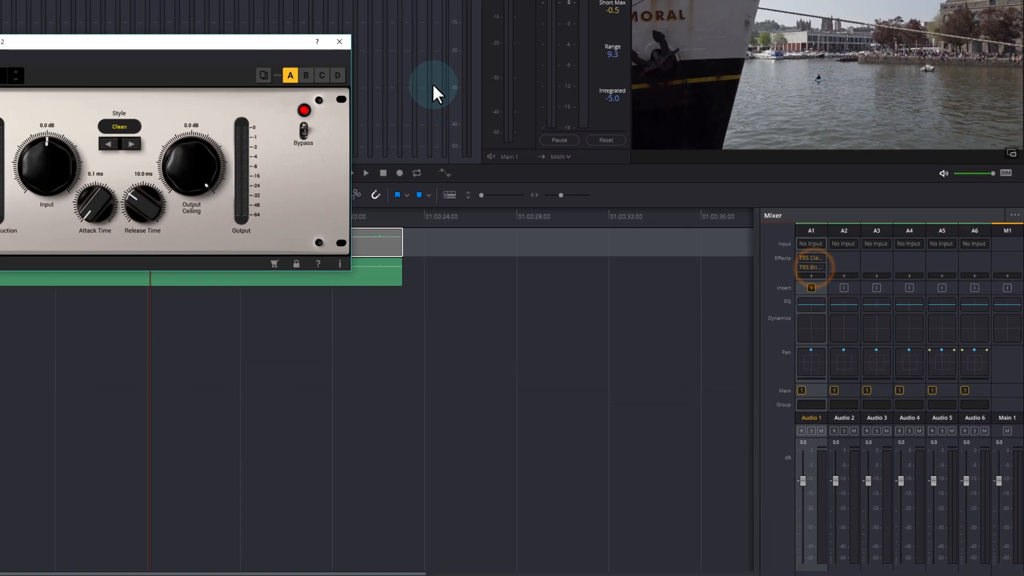
Close the limiter window and show Audio 1's EQ and limiter controls in the Inspector
{"action": "left_click", "coordinate": [340, 41]}
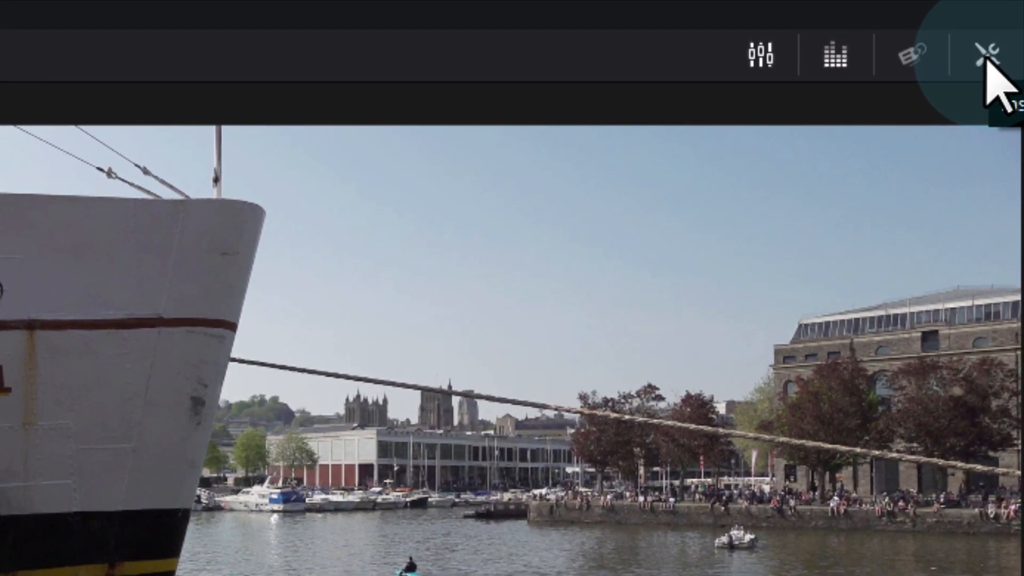
{"action": "left_click", "coordinate": [983, 53]}
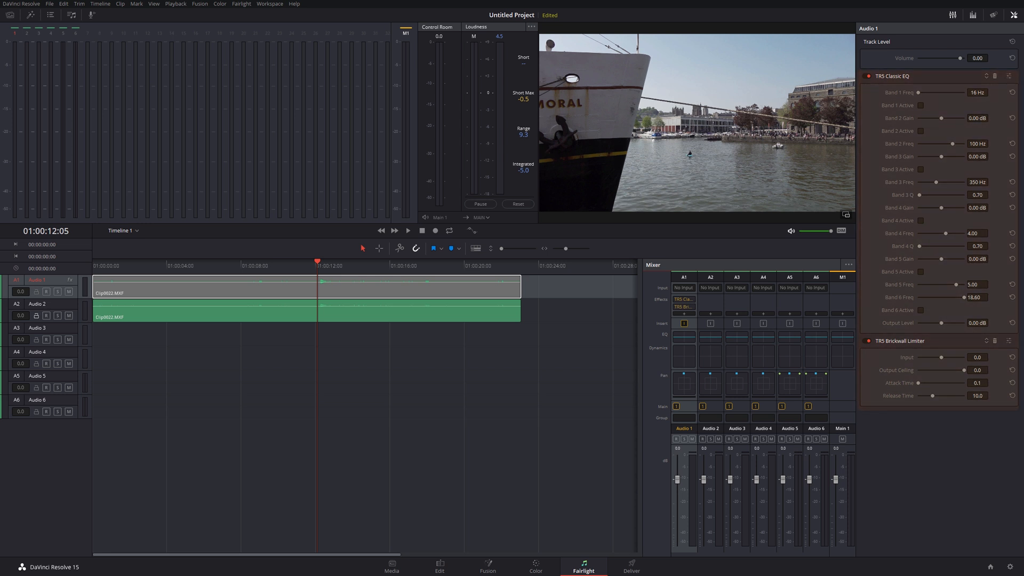
Select the Clip0022.MXF clip so the Inspector shows its volume, pan, pitch and equalizer
{"action": "left_click", "coordinate": [160, 315]}
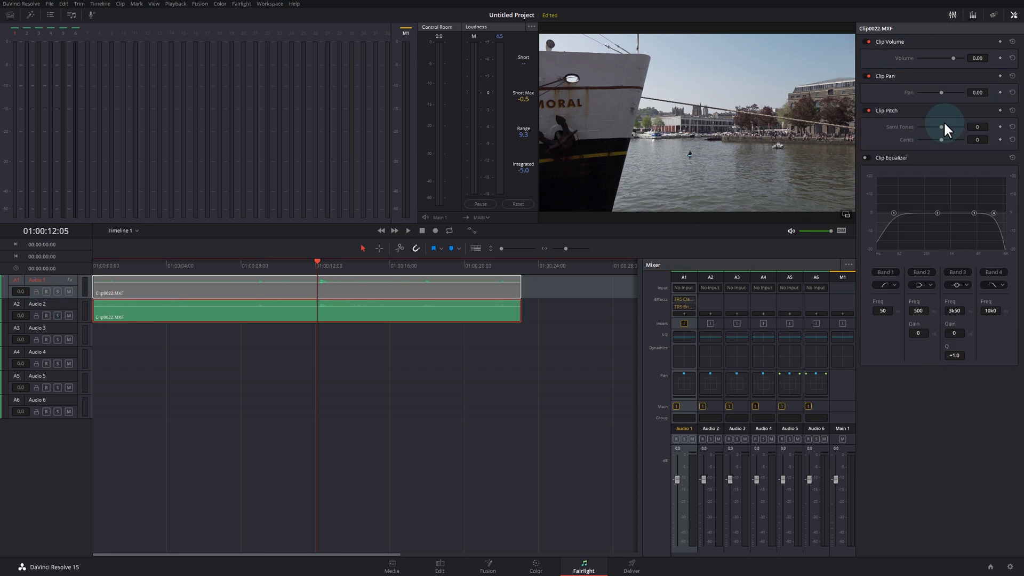
{"action": "mouse_move", "coordinate": [897, 203]}
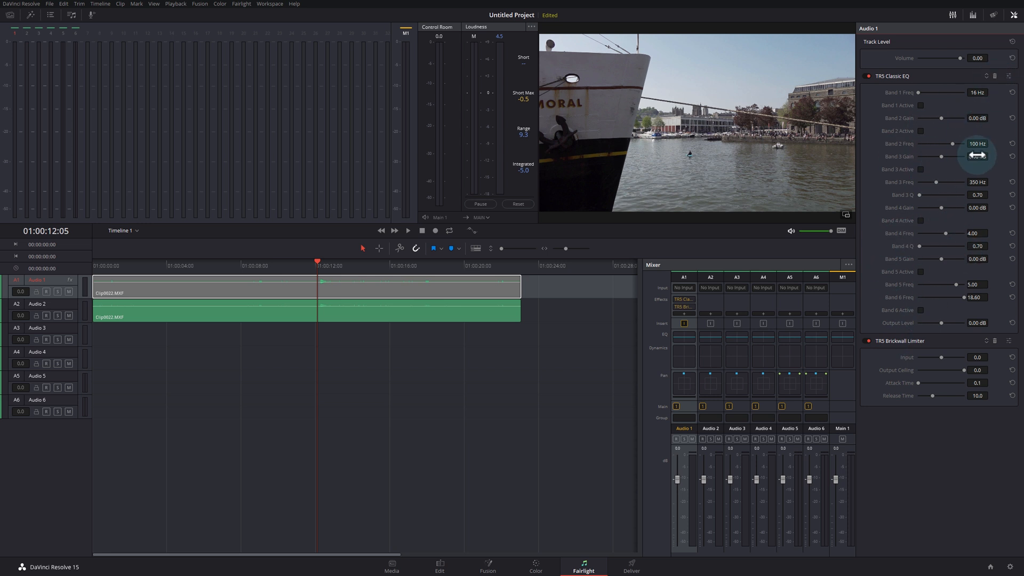
{"action": "mouse_move", "coordinate": [866, 156]}
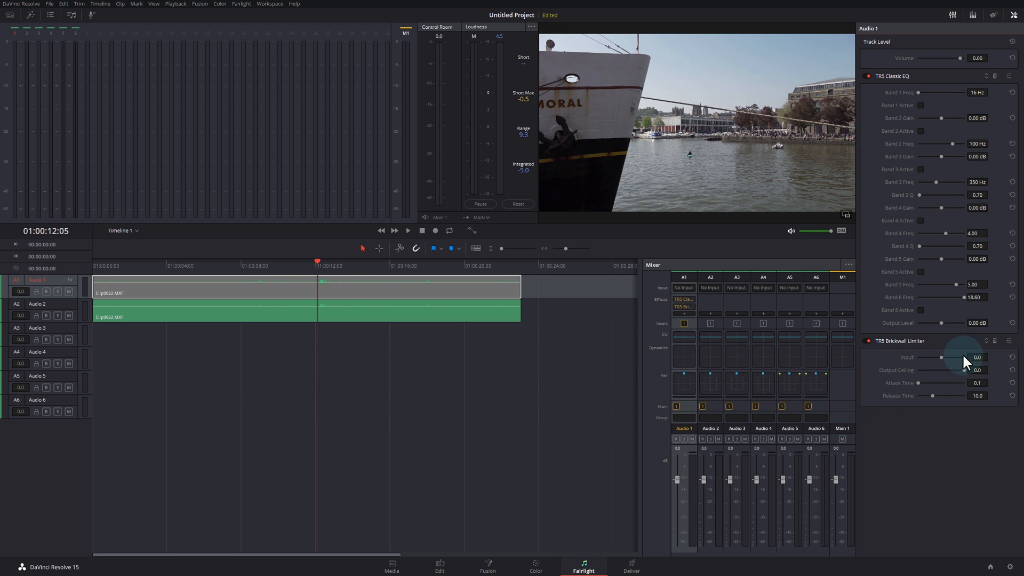
{"action": "mouse_move", "coordinate": [917, 358]}
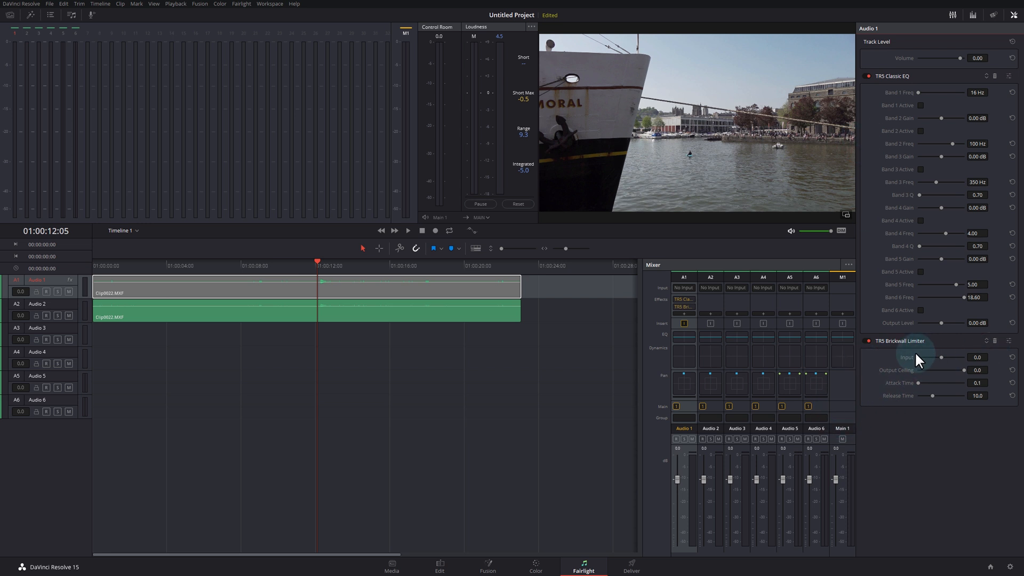